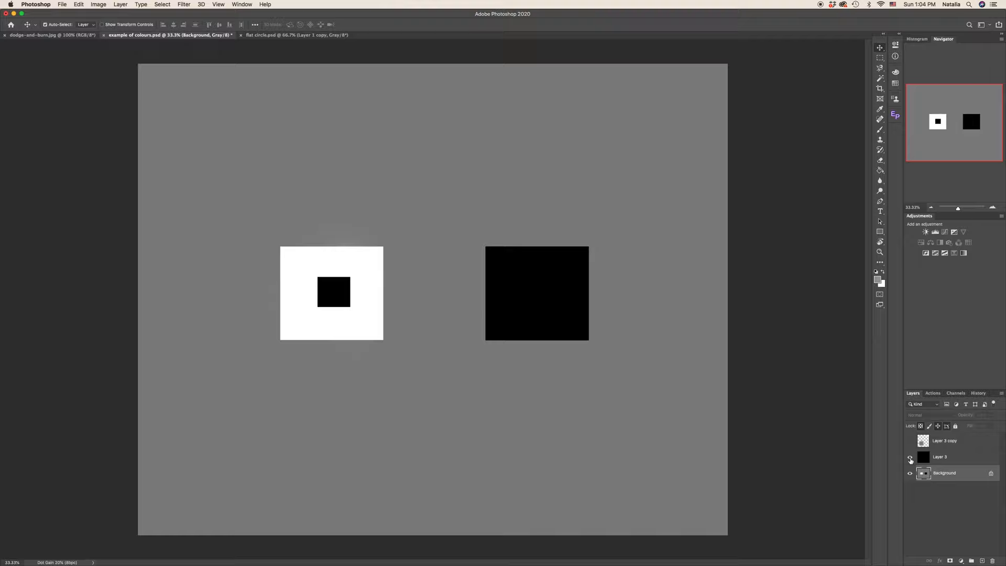
Step: Turn on Layer 3 copy to show the white square inside the black one
{"action": "left_click", "coordinate": [908, 443]}
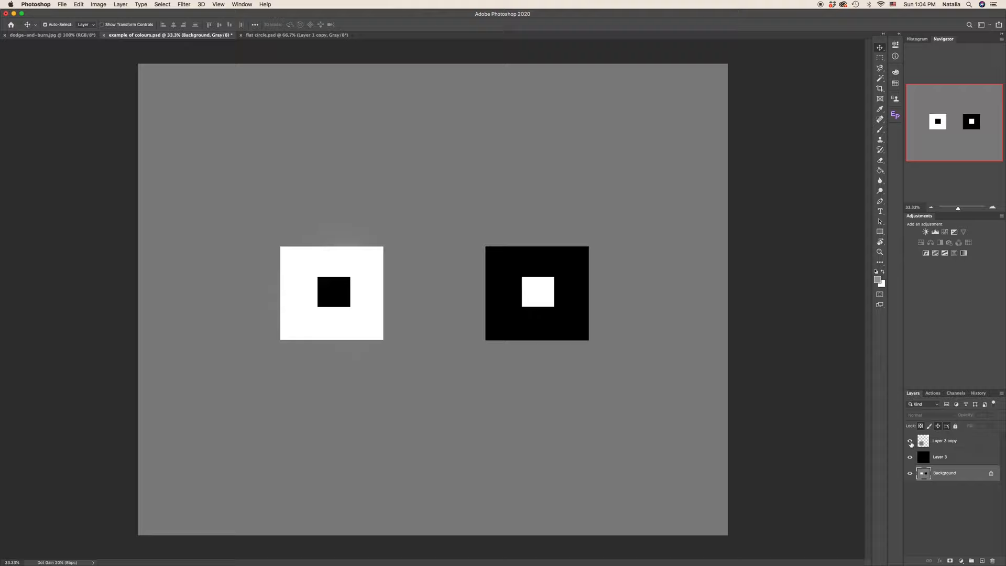
{"action": "mouse_move", "coordinate": [909, 441]}
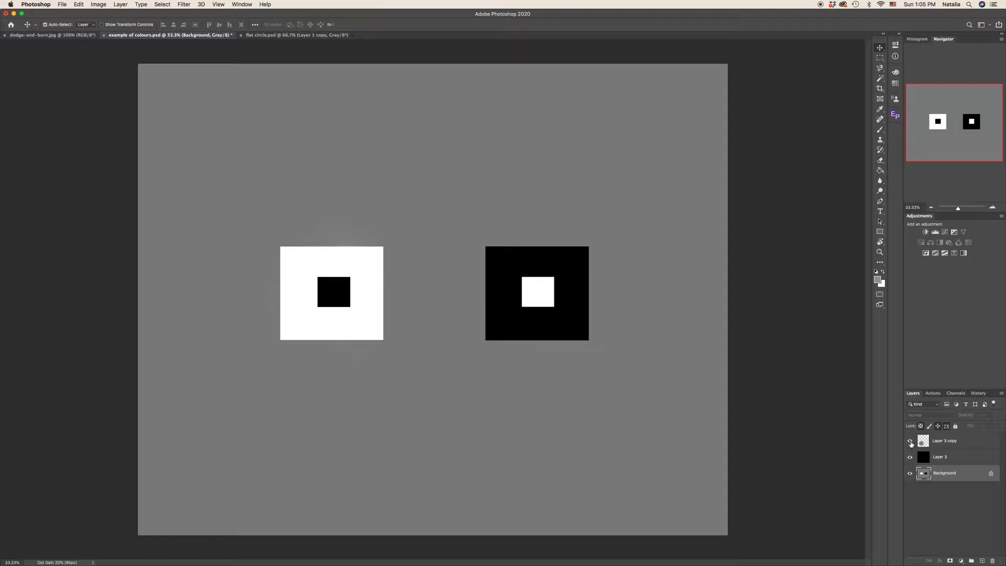
{"action": "left_click", "coordinate": [908, 440]}
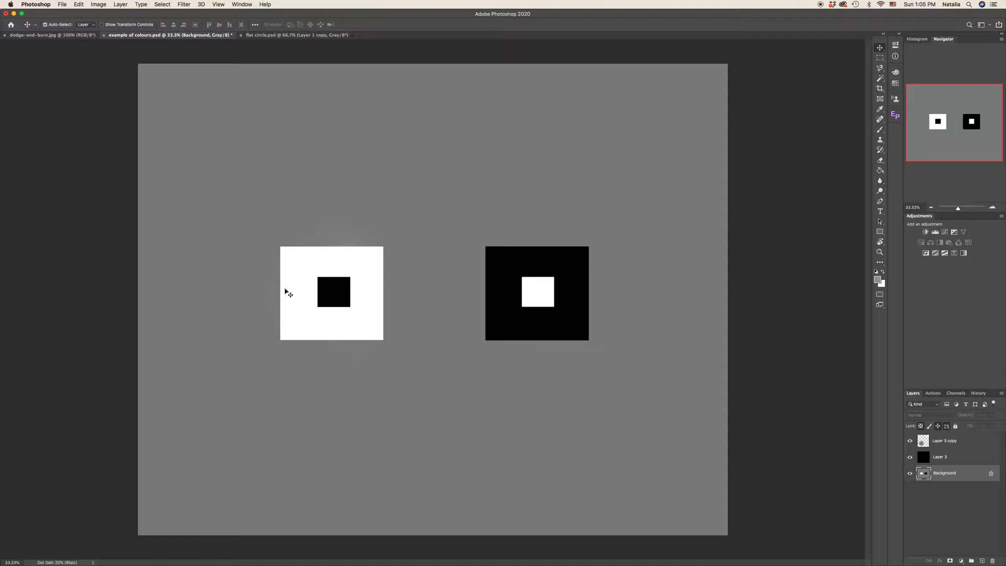
{"action": "mouse_move", "coordinate": [339, 292]}
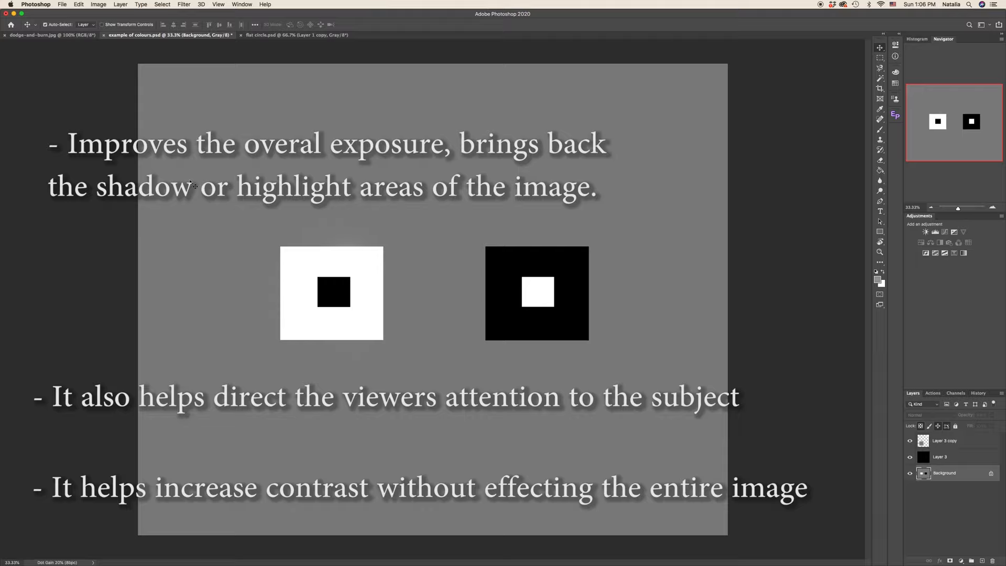
Step: On the flat circle tab, burn the left circle's upper edge and dodge a highlight
{"action": "left_click", "coordinate": [295, 35]}
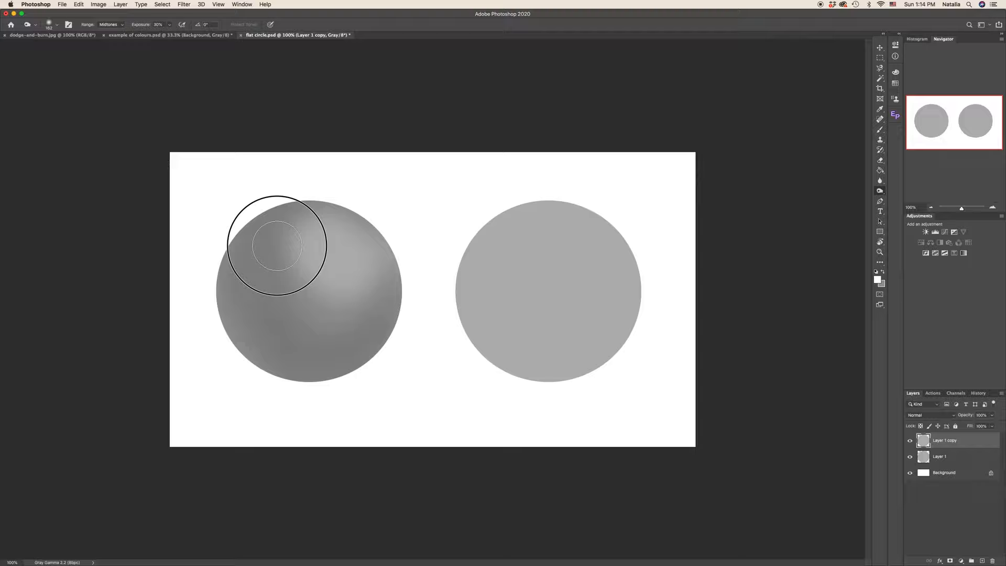
{"action": "left_click_drag", "start_coordinate": [276, 244], "coordinate": [311, 195]}
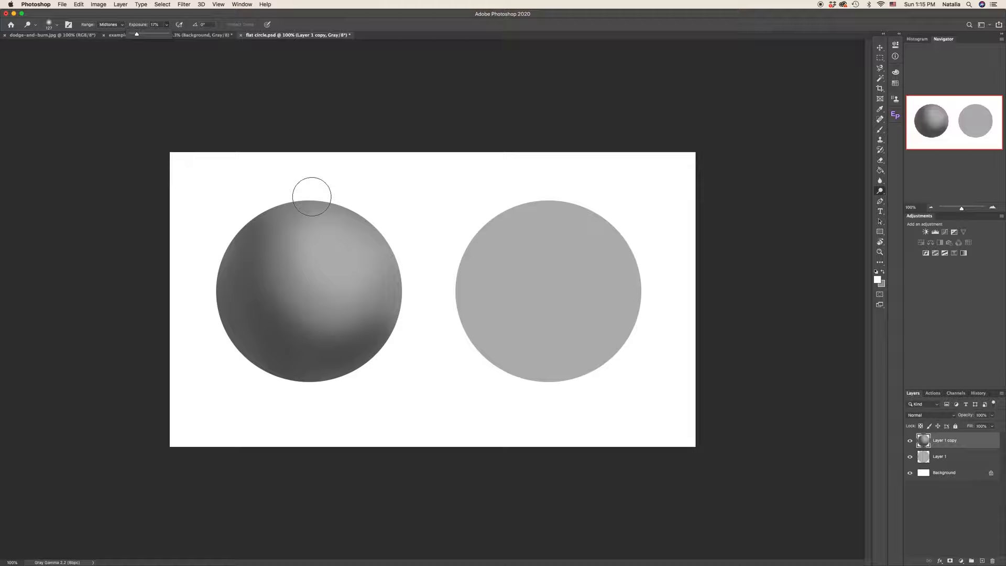
{"action": "left_click_drag", "start_coordinate": [311, 196], "coordinate": [423, 249]}
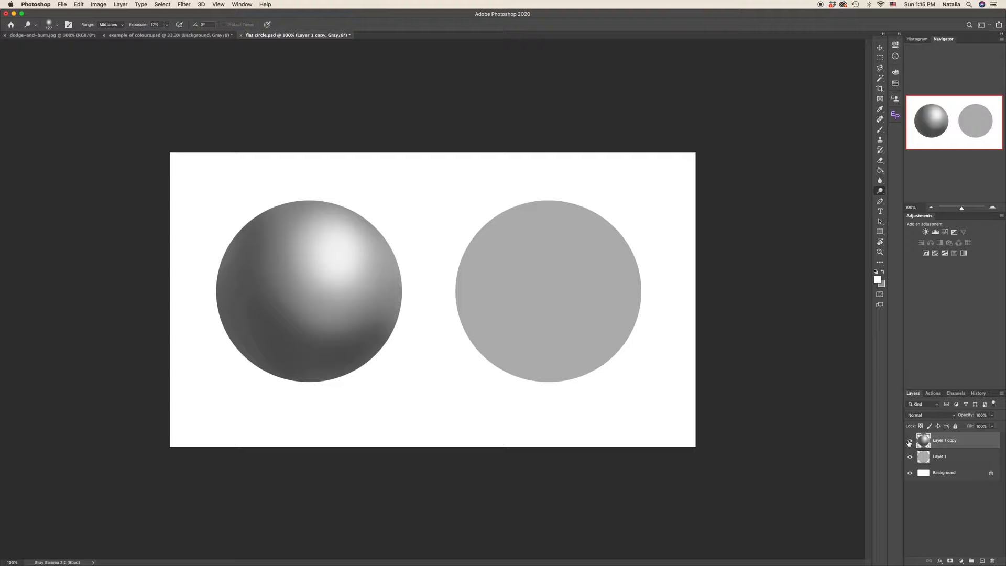
{"action": "mouse_move", "coordinate": [909, 442]}
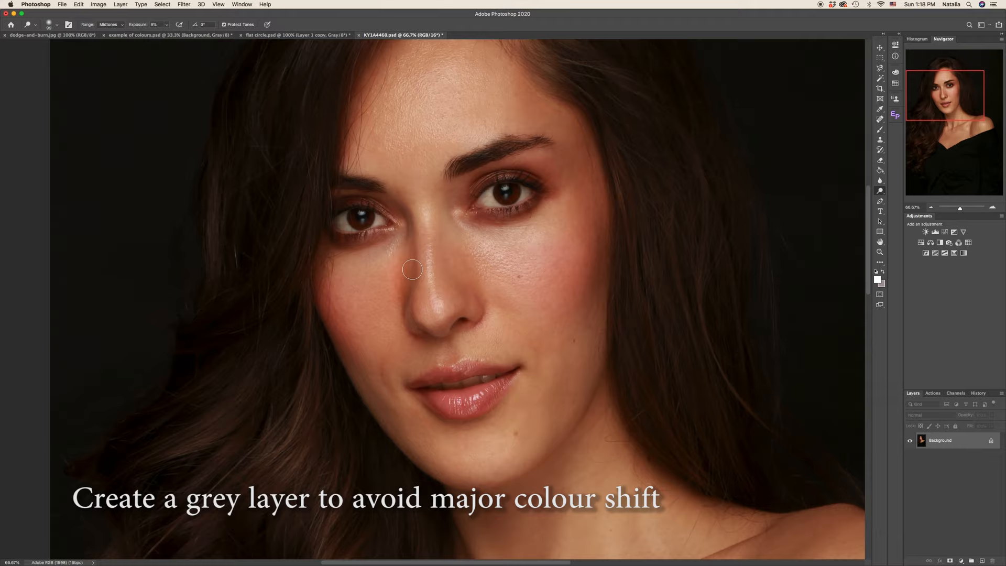
Step: Create a new Soft Light layer filled with 50% neutral gray
{"action": "left_click", "coordinate": [121, 5]}
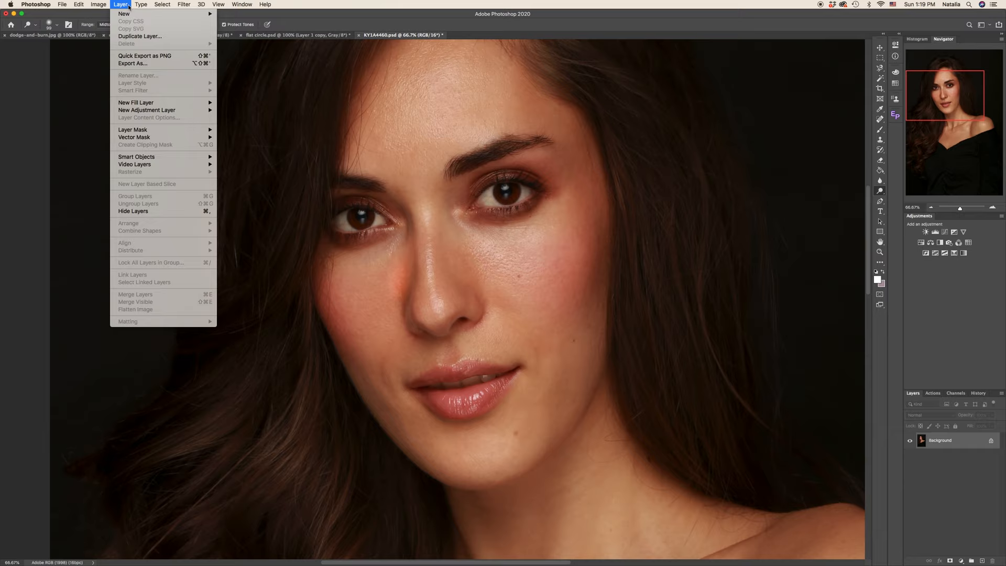
{"action": "left_click", "coordinate": [123, 14]}
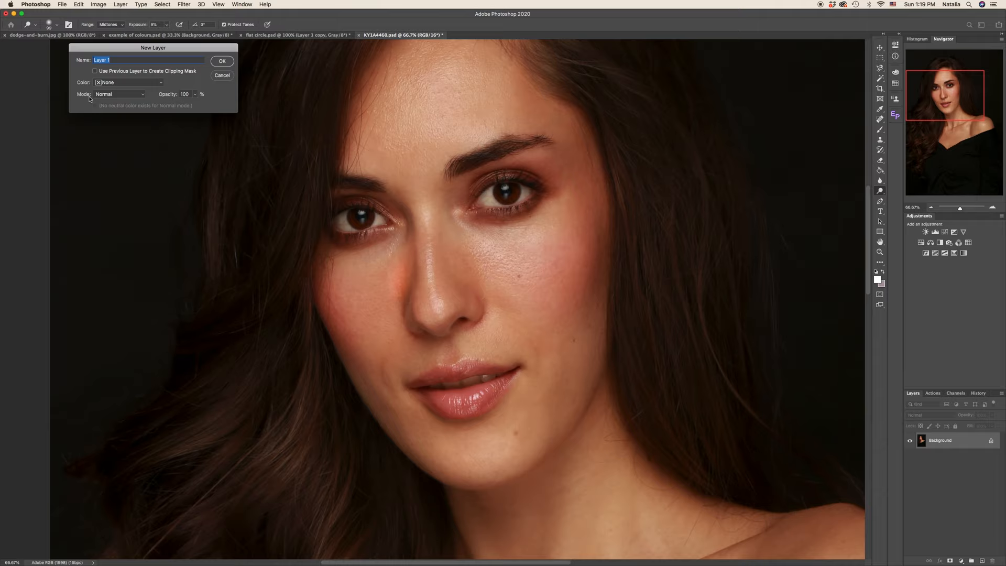
{"action": "left_click", "coordinate": [119, 94]}
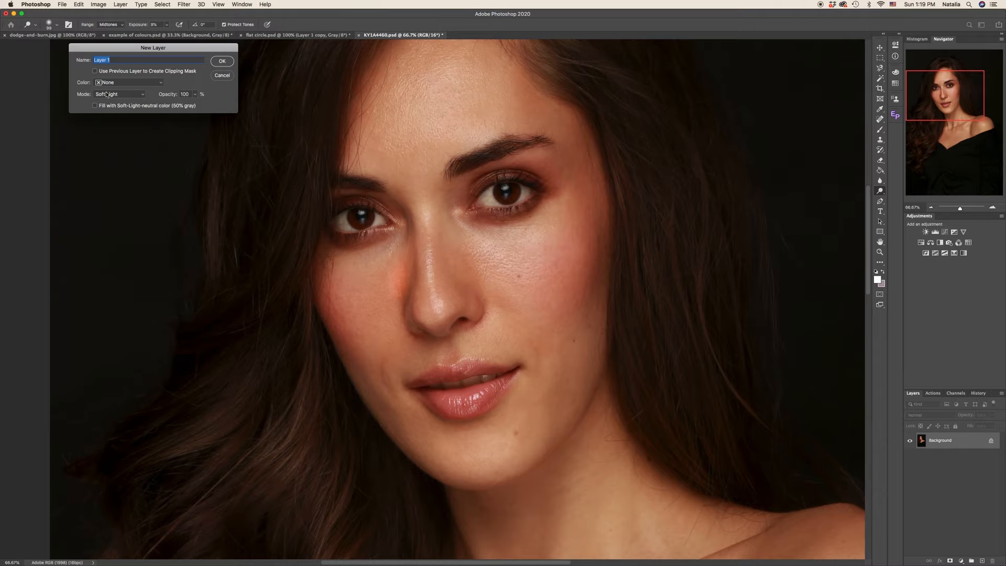
{"action": "left_click", "coordinate": [95, 106]}
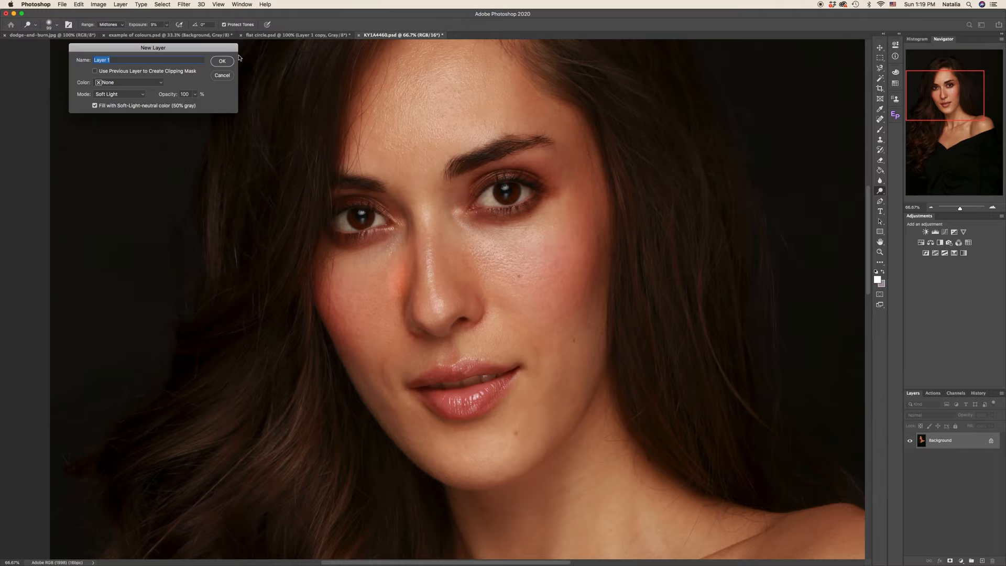
{"action": "left_click", "coordinate": [222, 61]}
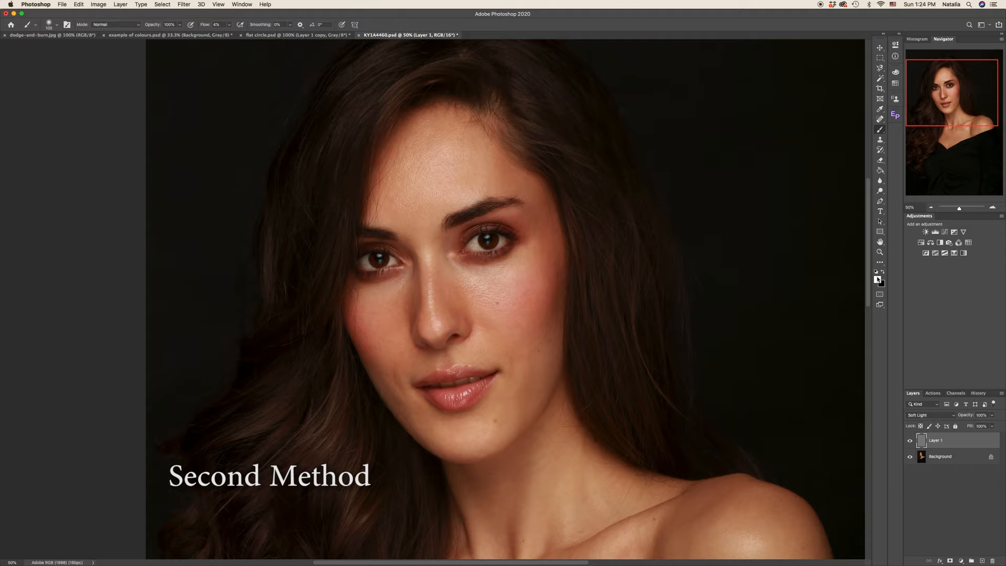
{"action": "mouse_move", "coordinate": [880, 279]}
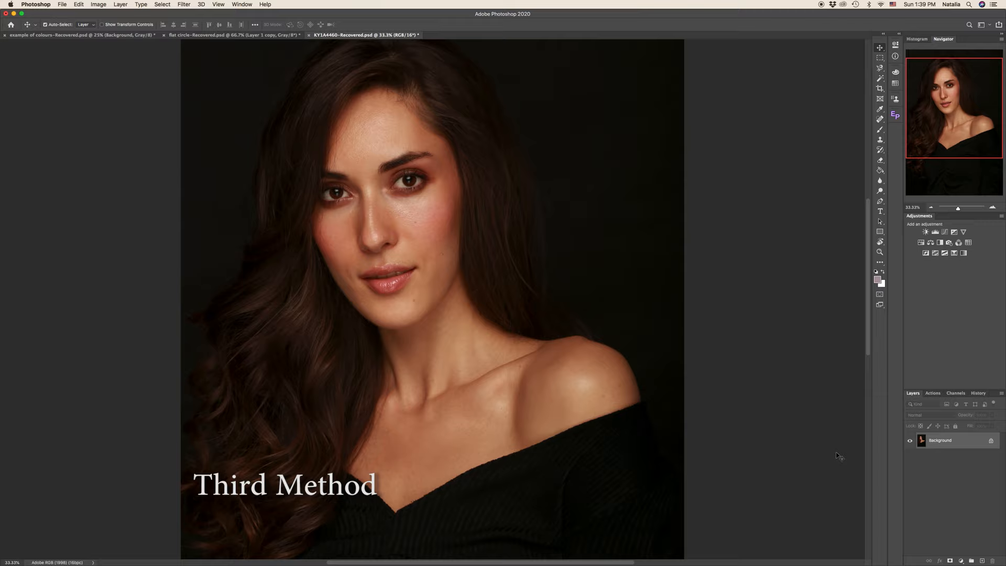
{"action": "mouse_move", "coordinate": [780, 429]}
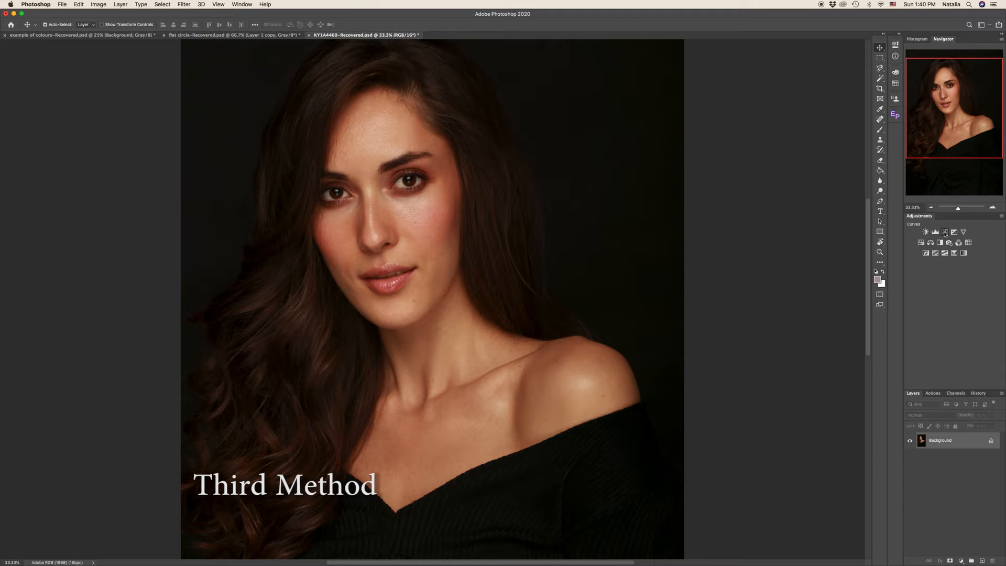
Step: Add a Curves adjustment layer from the Adjustments panel
{"action": "left_click", "coordinate": [944, 233]}
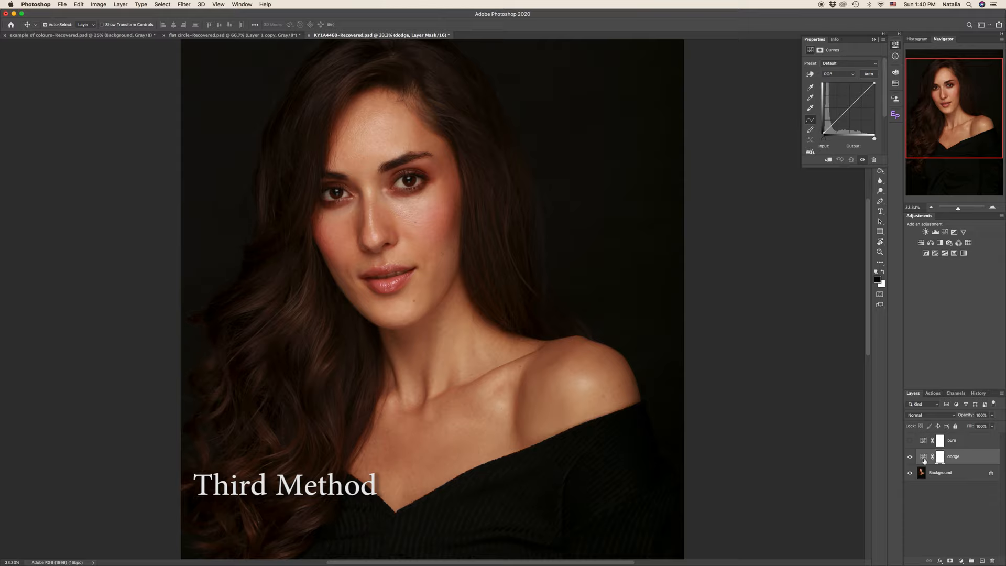
Step: Drag the dodge Curves line upward to brighten the image
{"action": "left_click_drag", "start_coordinate": [848, 118], "coordinate": [837, 101]}
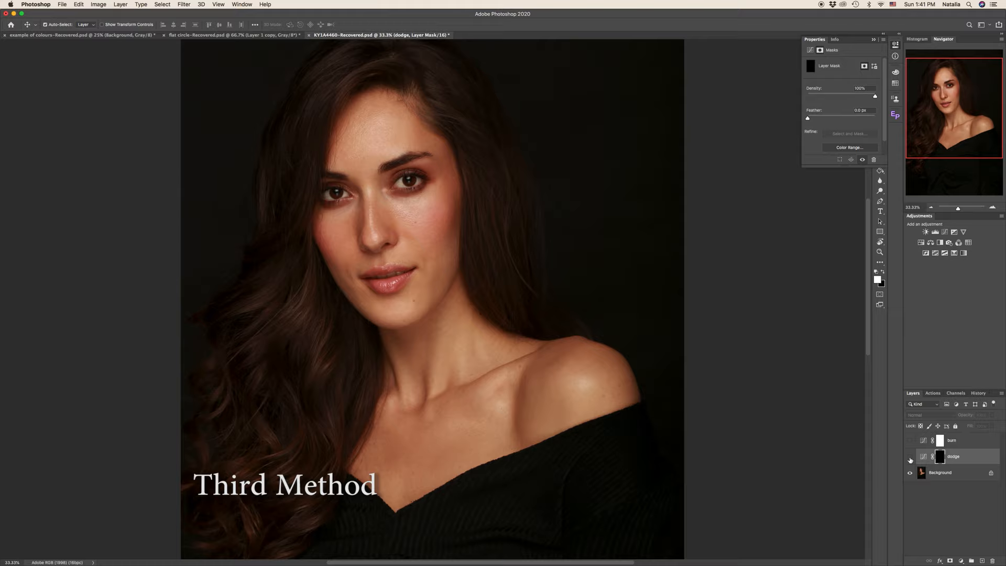
Step: On the burn Curves layer, fill the mask with black using Cmd+Delete
{"action": "left_click", "coordinate": [952, 440]}
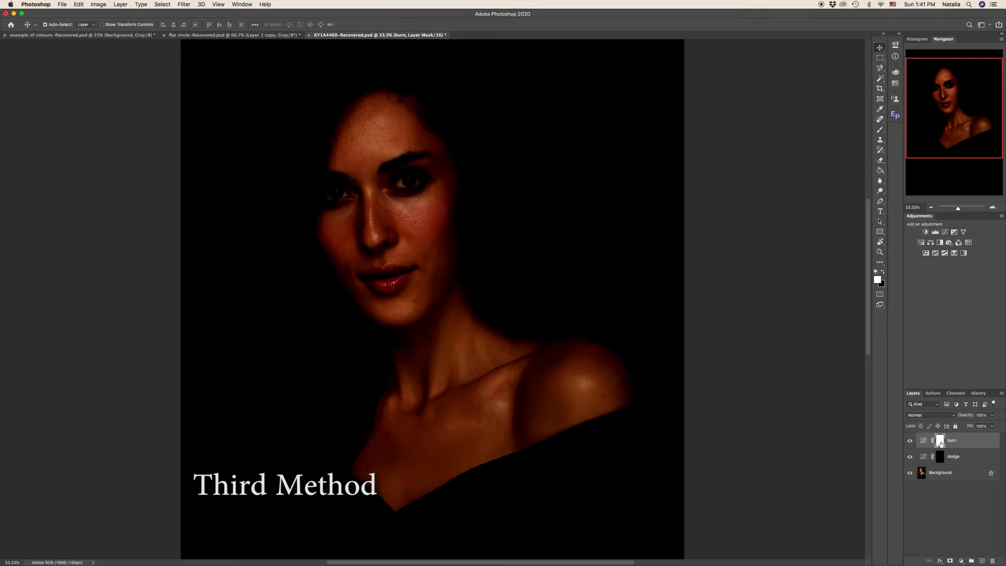
{"action": "key", "text": "cmd+delete"}
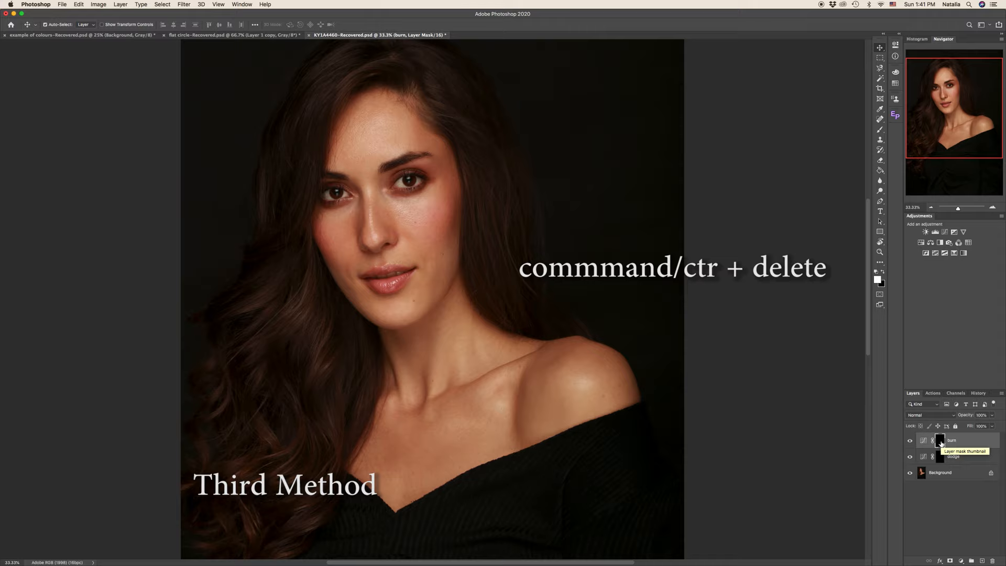
Step: Press Cmd+Delete while preparing to paint white into the curves mask
{"action": "key", "text": "cmd+delete"}
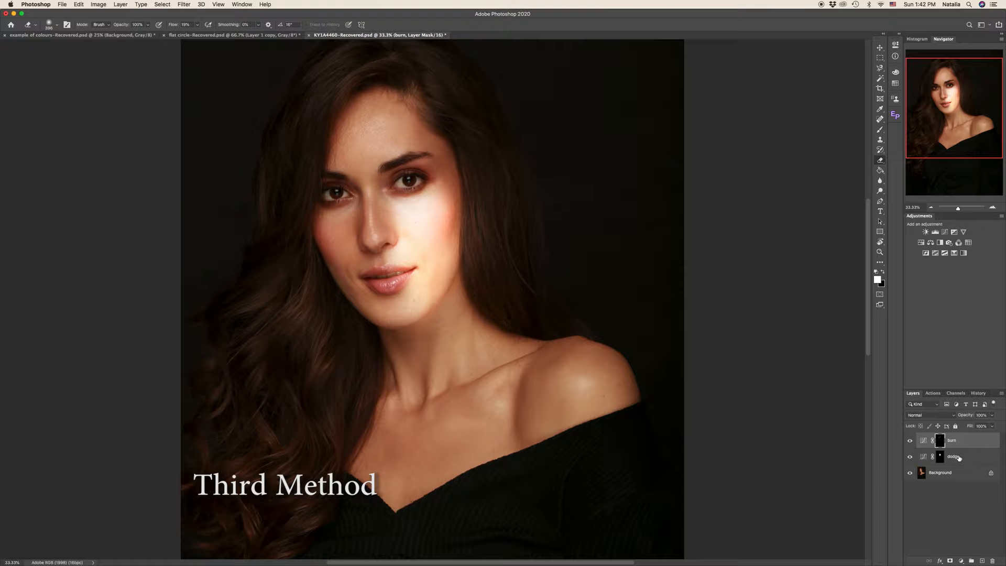
Step: Select the dodge layer mask and show the Dodge/Burn/Sponge tool flyout
{"action": "left_click", "coordinate": [954, 456]}
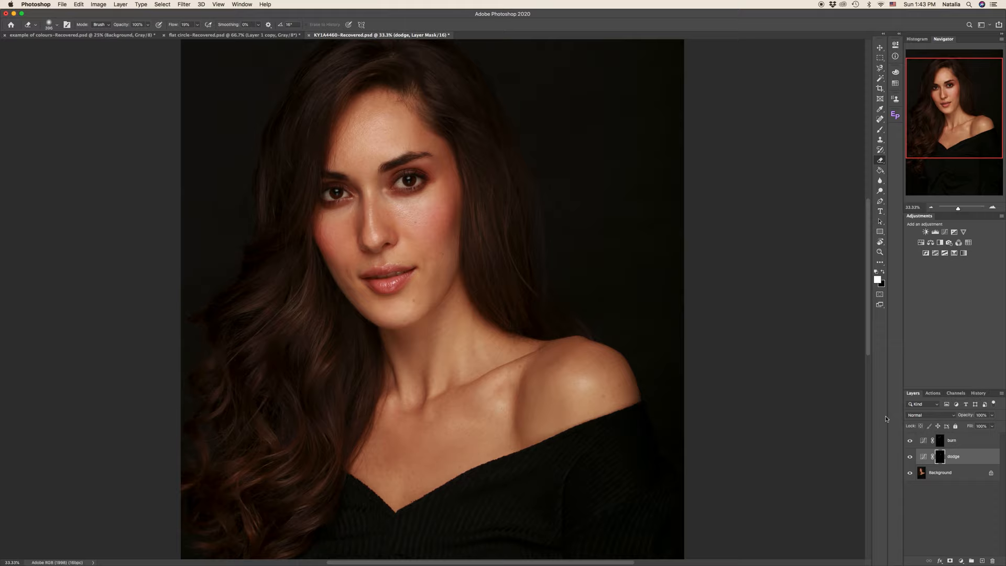
{"action": "left_click", "coordinate": [880, 180]}
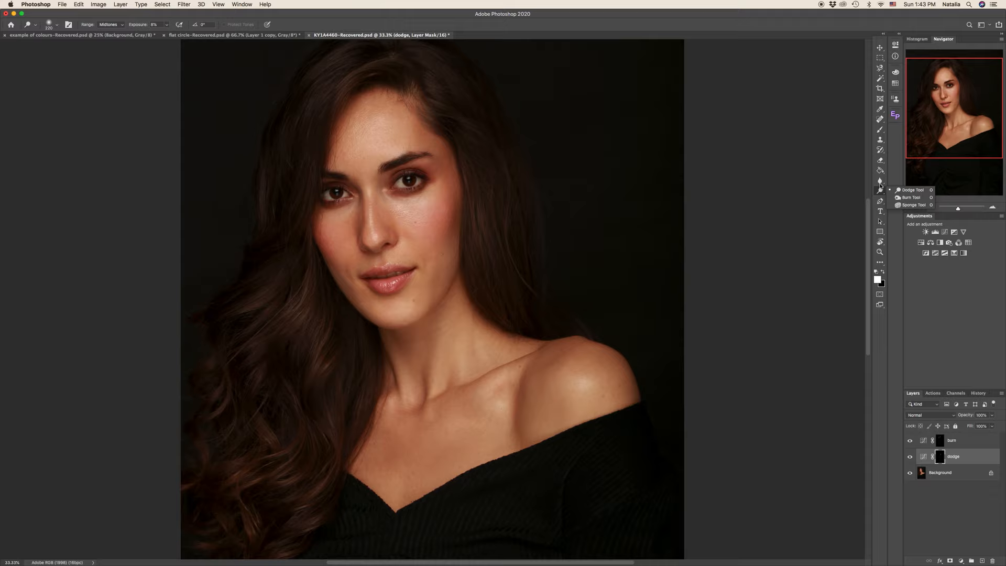